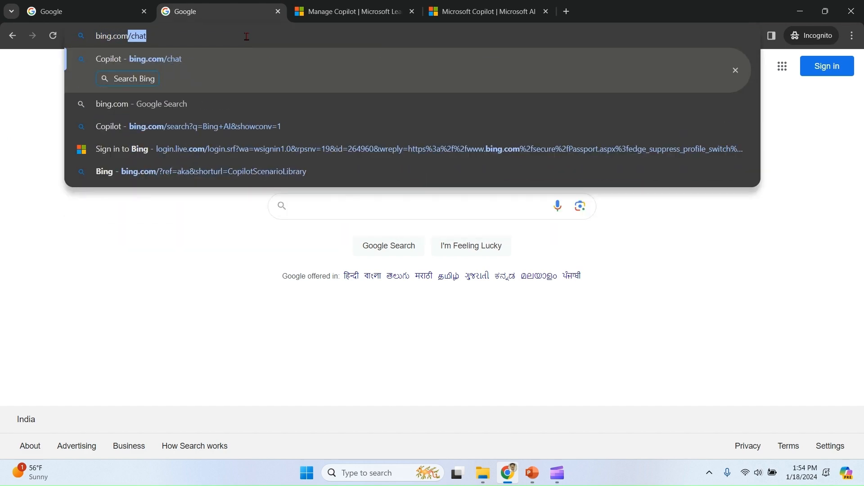
Step: Go from the bing.com/chat suggestion to the standalone copilot.microsoft.com chat page
click(187, 126)
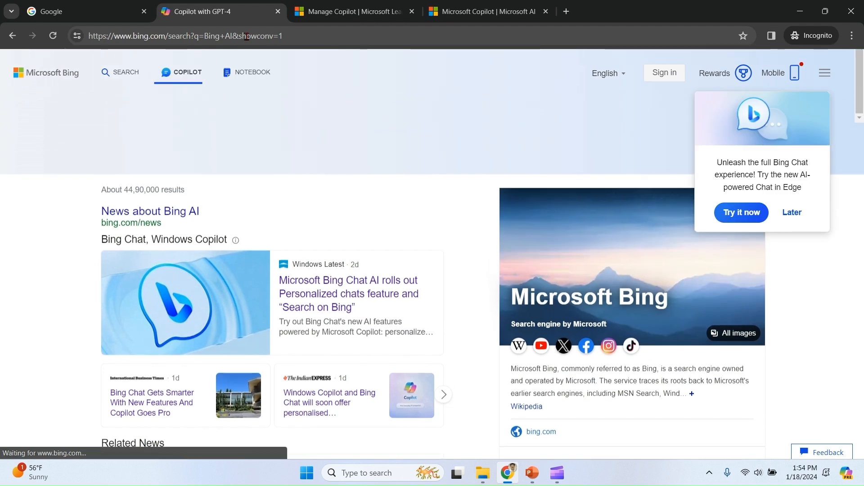
click(183, 72)
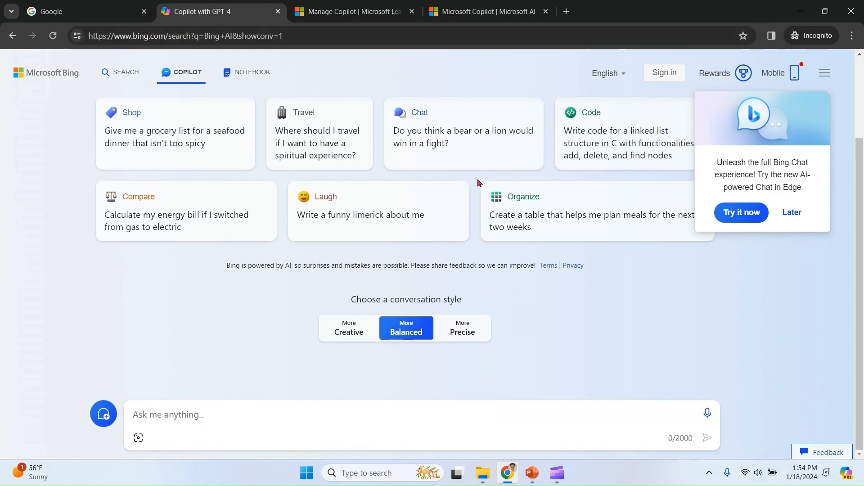
click(792, 212)
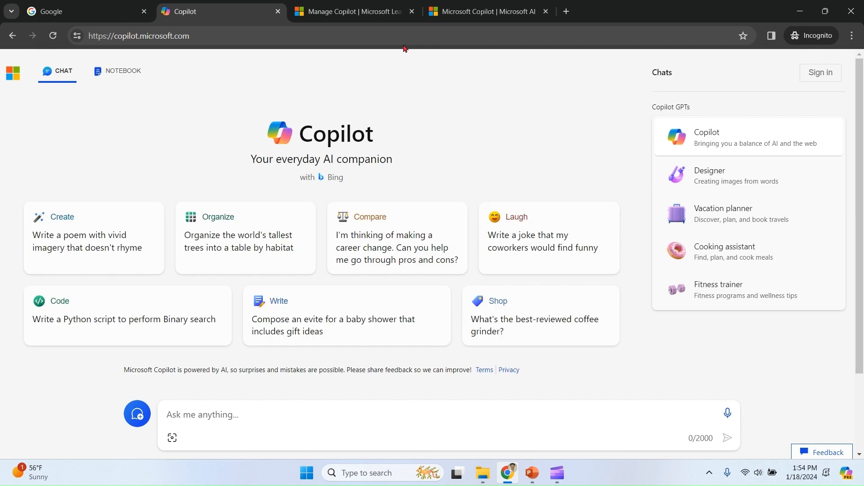
mouse_move(422, 91)
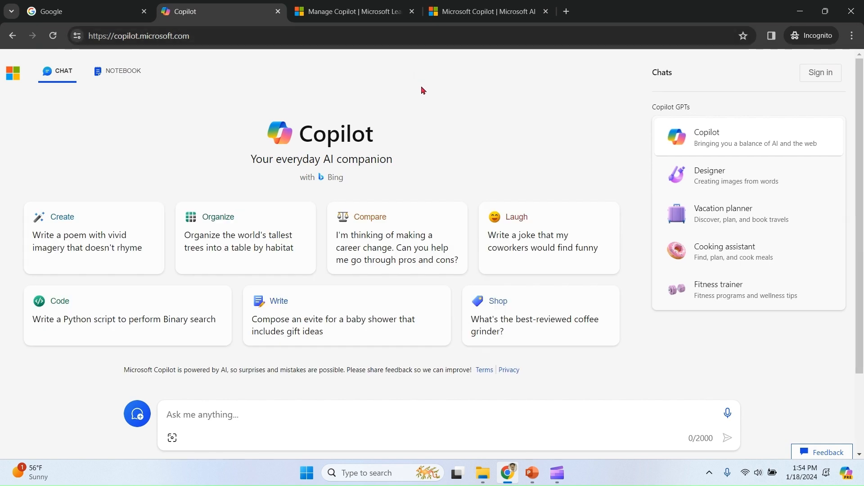
mouse_move(430, 113)
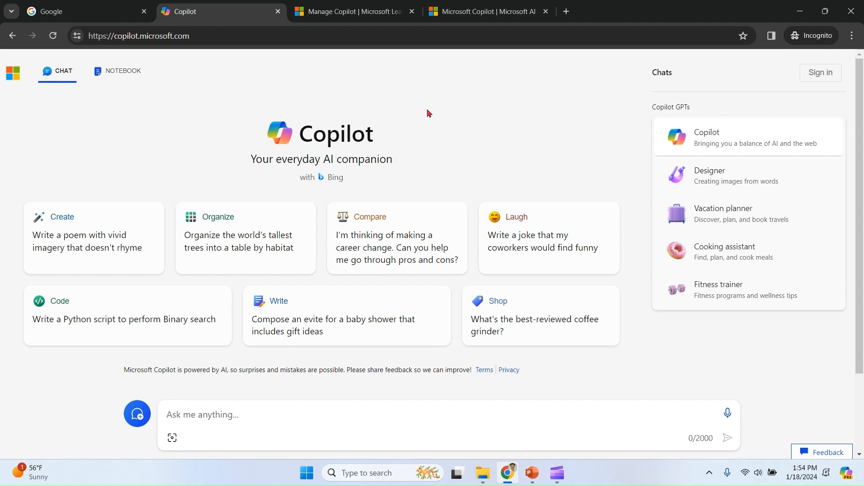
mouse_move(238, 200)
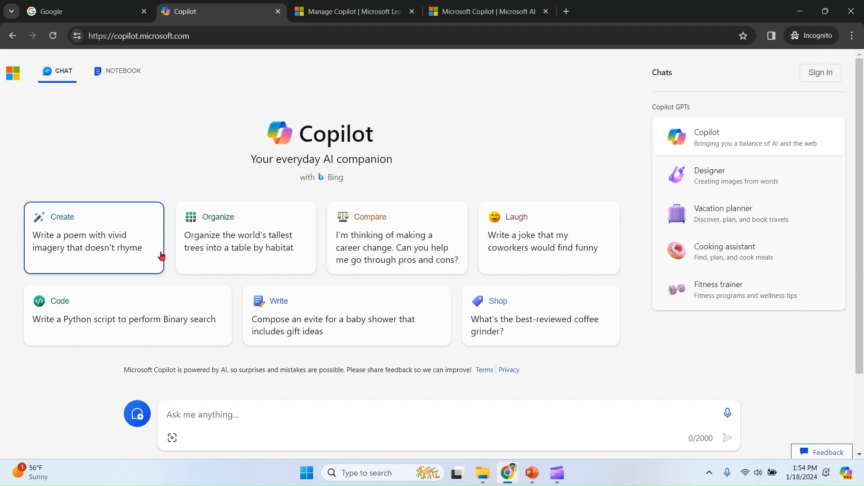
mouse_move(533, 373)
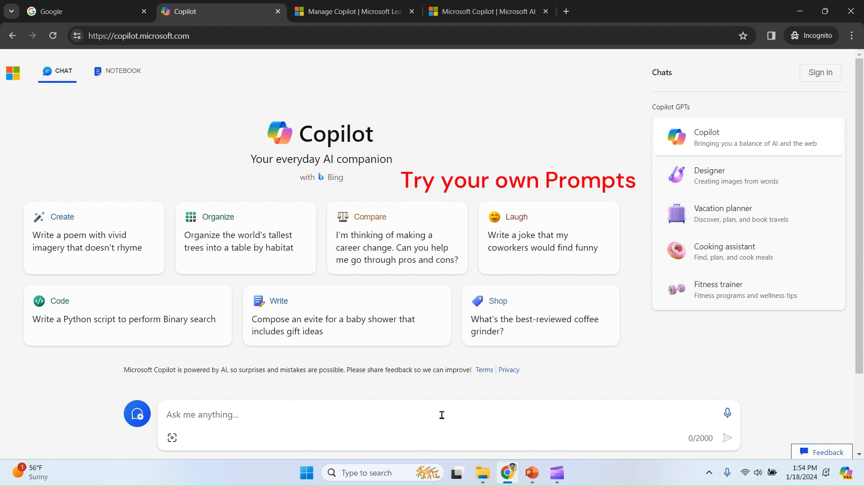
Step: Ask Copilot for a project plan, then upload a tiger photo and ask it to 'Describe' it
text(create a project pla)
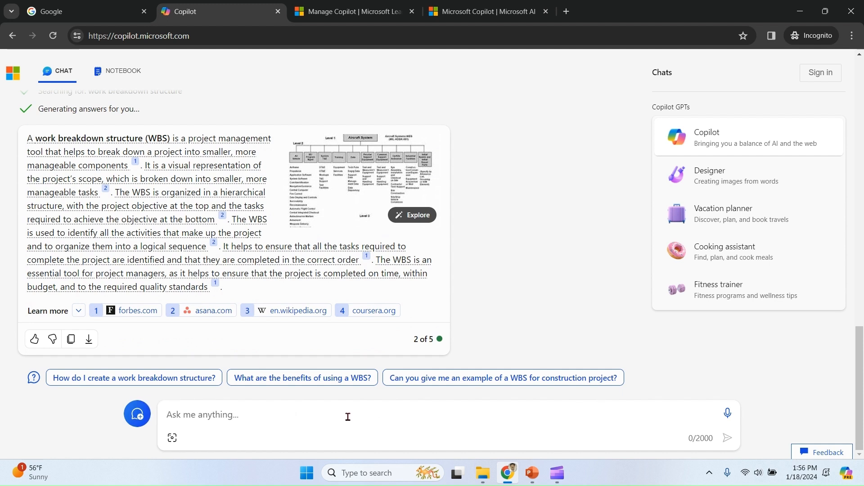
click(171, 438)
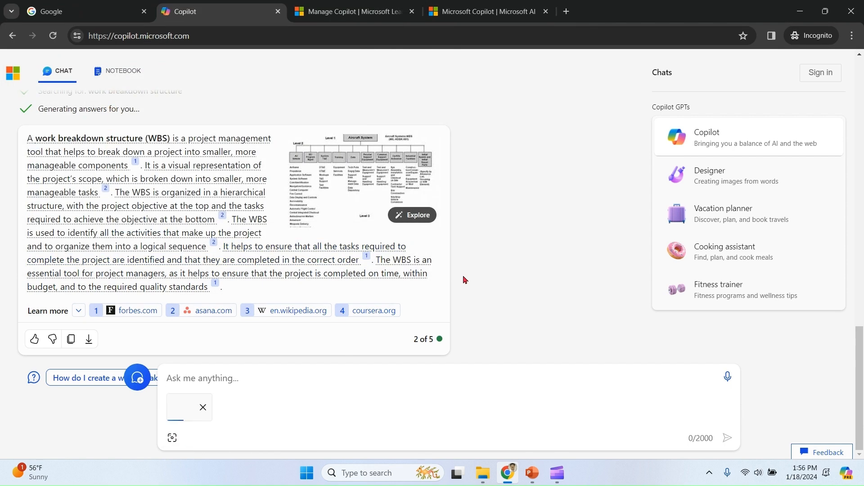
text(Descri)
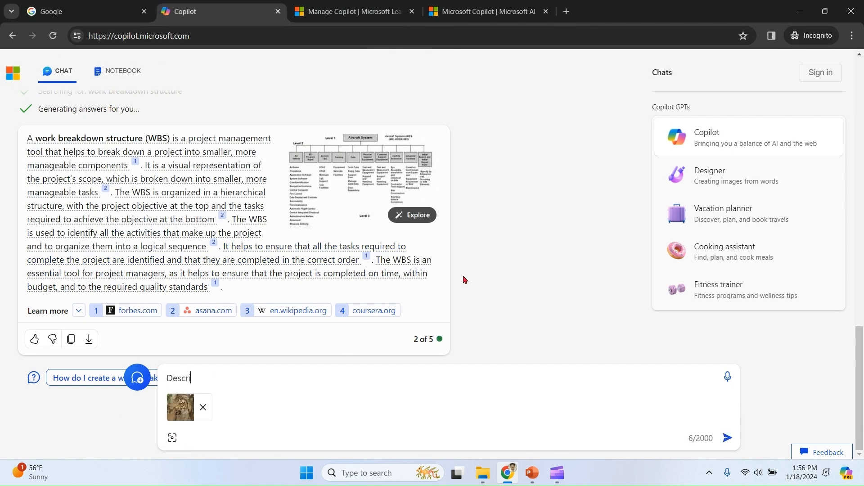
click(727, 438)
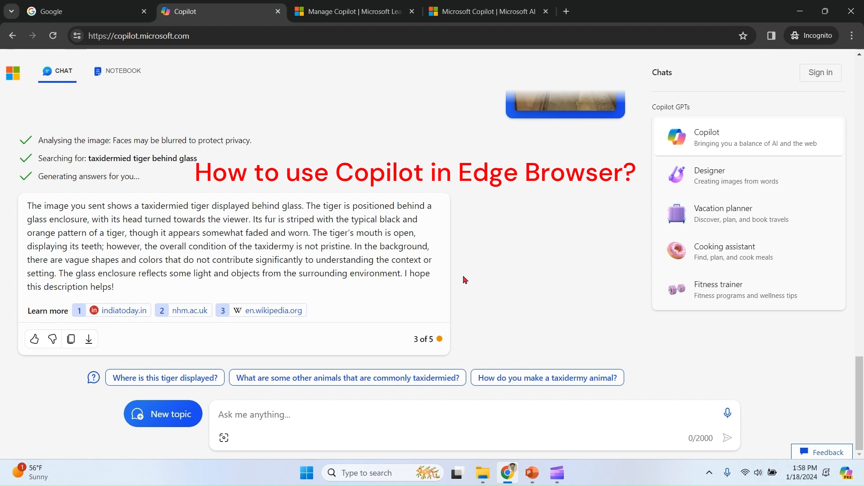
Step: Search 'edge' in Windows Start and launch Microsoft Edge
text(ed)
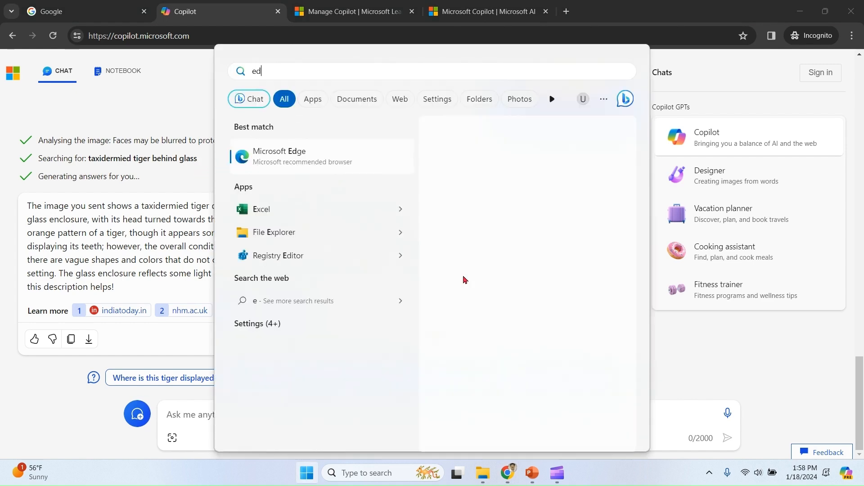
text(ge)
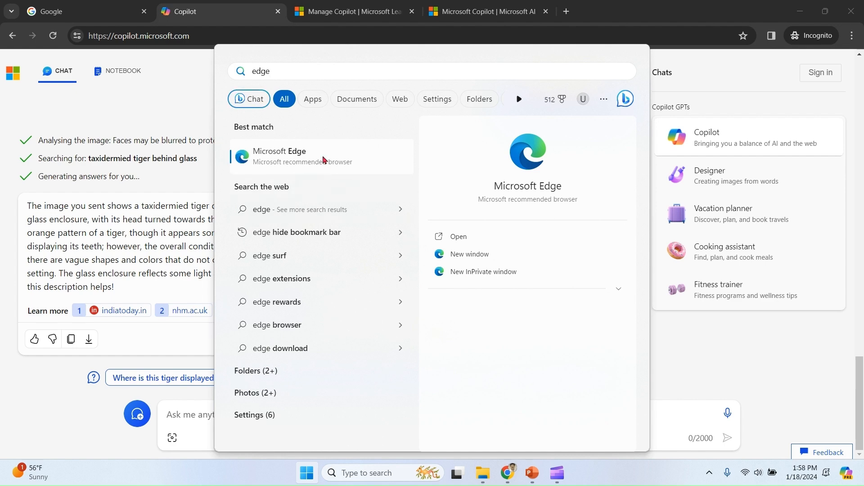
click(458, 236)
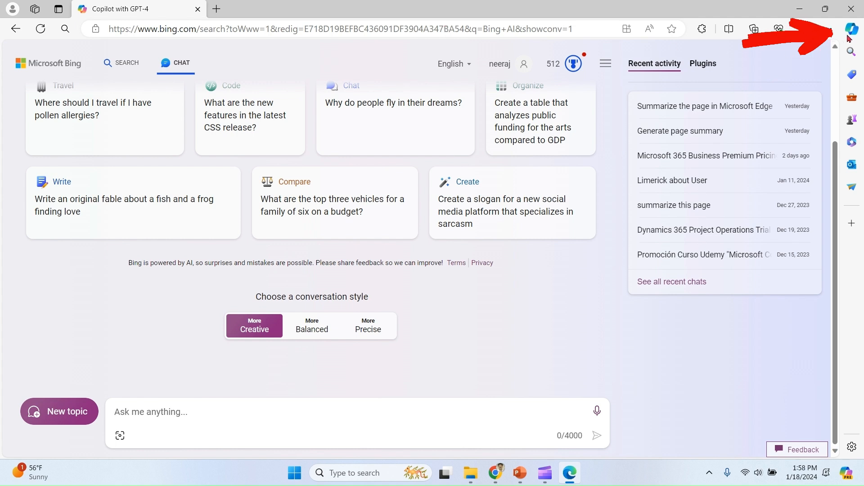
Step: Load bizzinnovate.com and generate a page summary in Edge's Copilot sidebar
click(850, 29)
text(bizz)
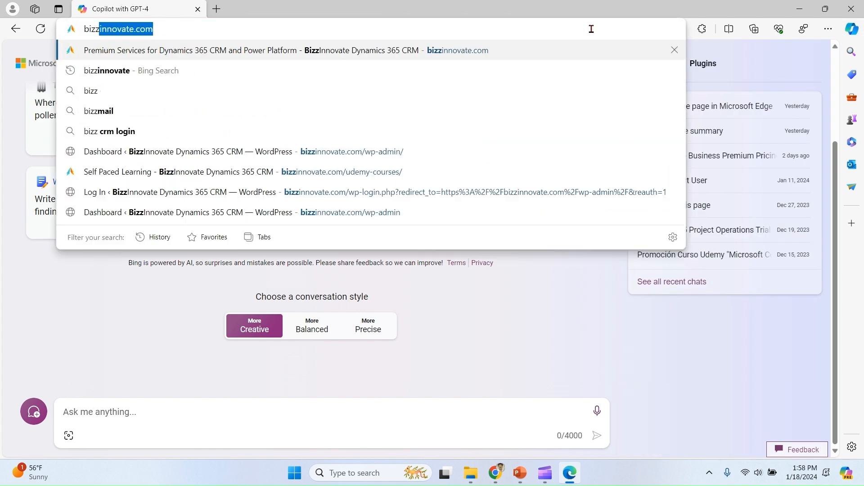
key(Return)
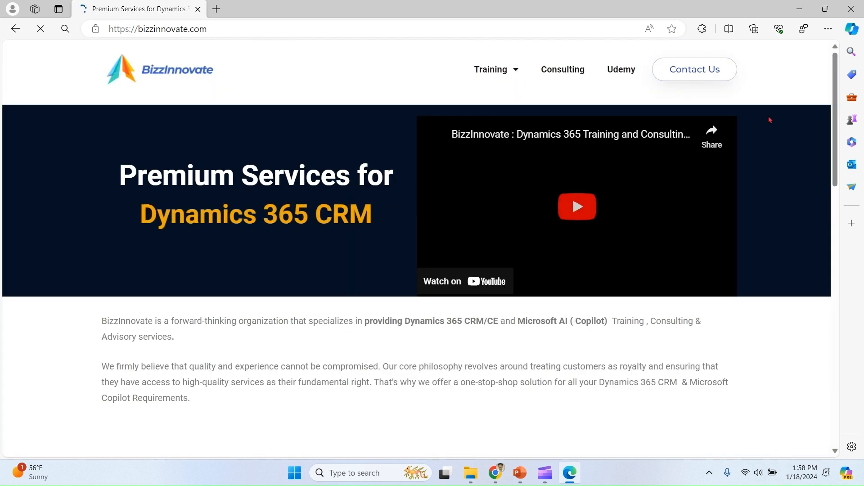
click(855, 29)
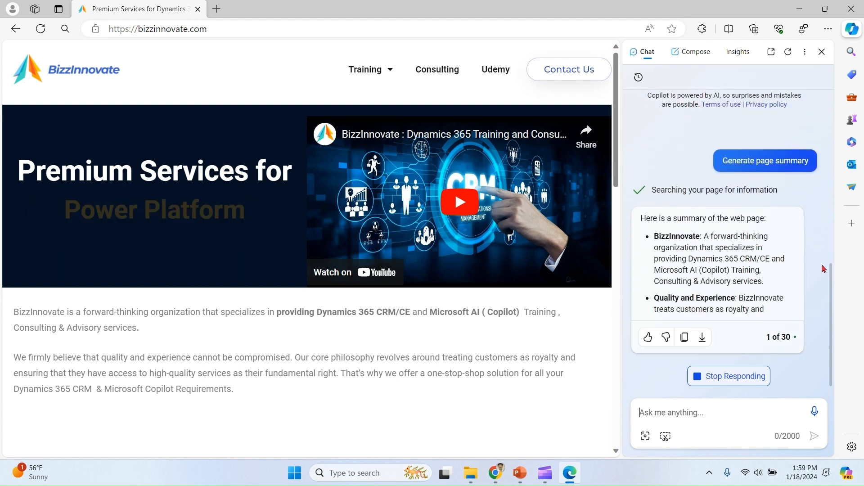
scroll(down, 3)
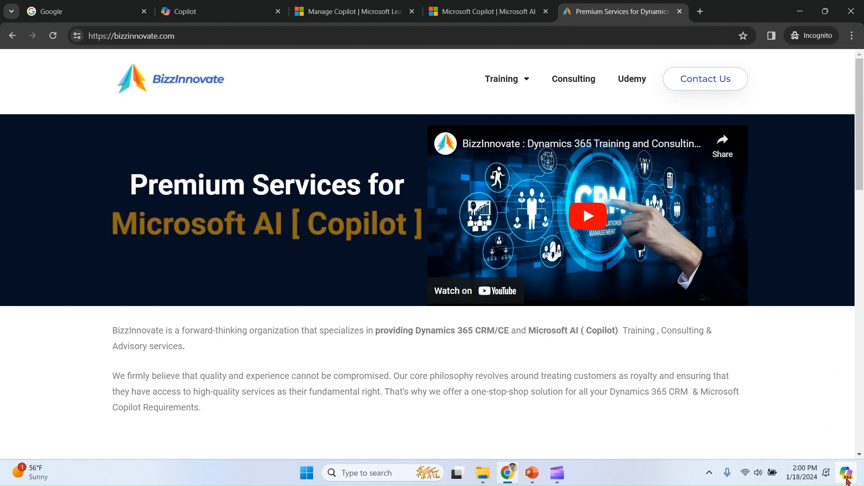
Step: Send 'Turn bluetooth ON' to Copilot in Windows, confirm with Yes, and close the pane
click(847, 473)
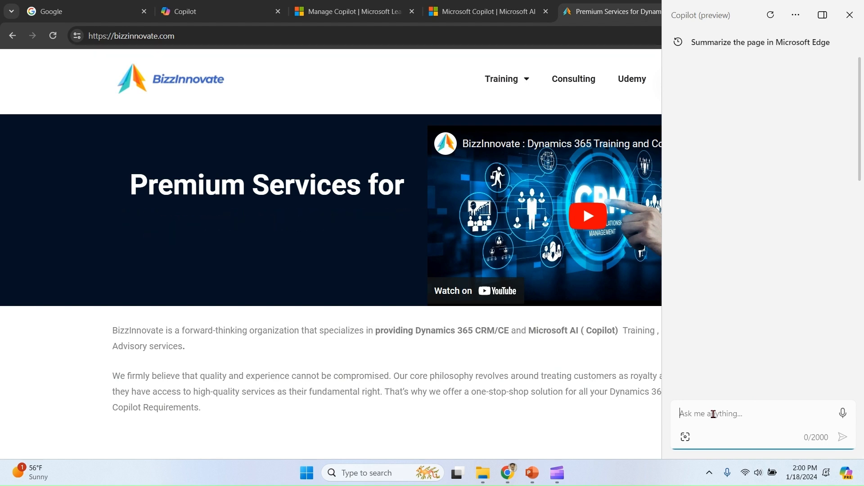
text(bi)
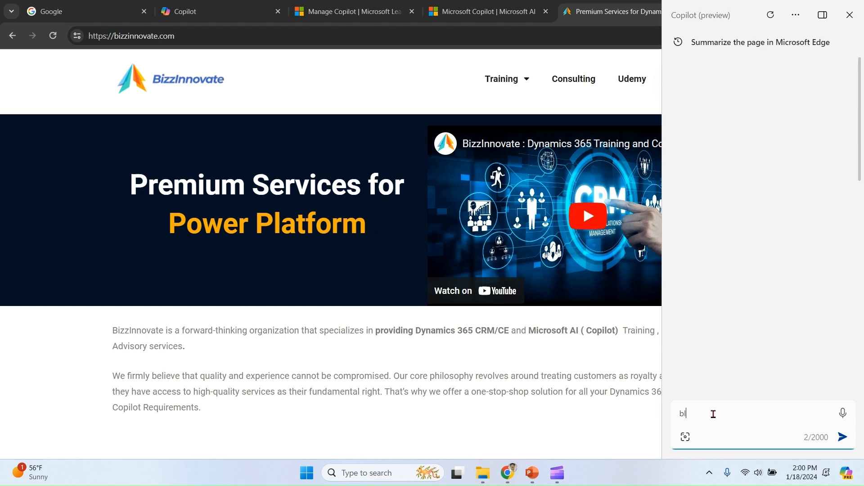
text(Turn bluetoot)
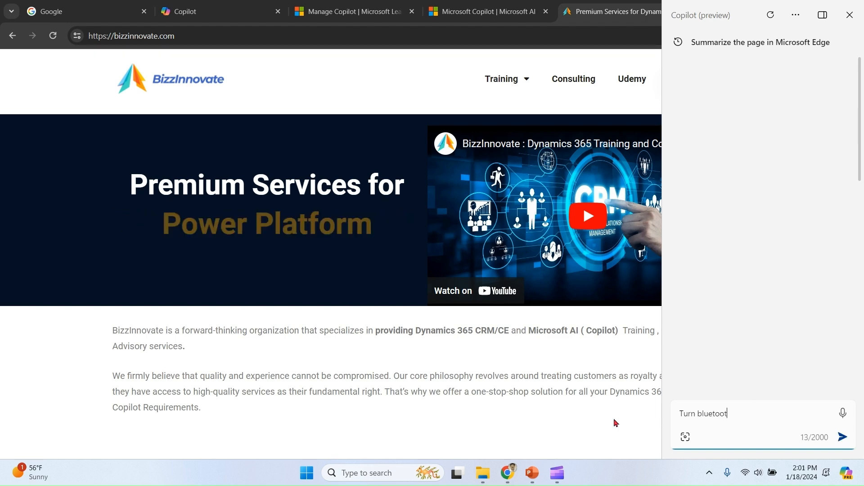
click(842, 437)
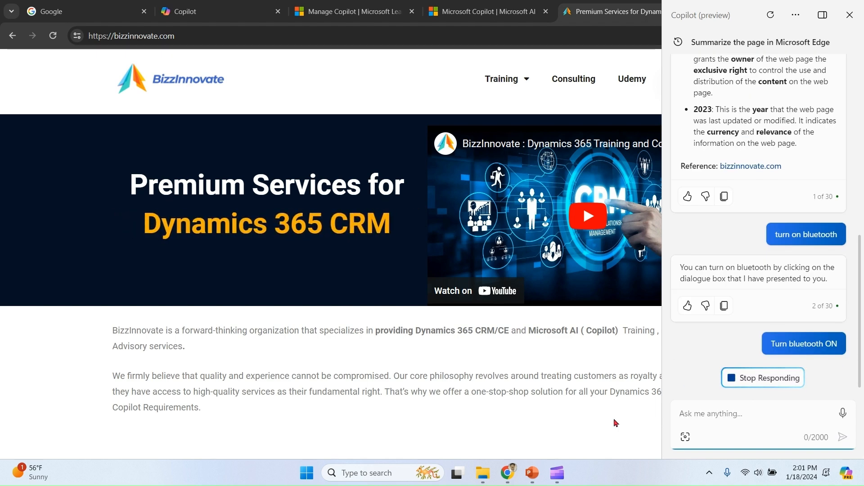
click(803, 344)
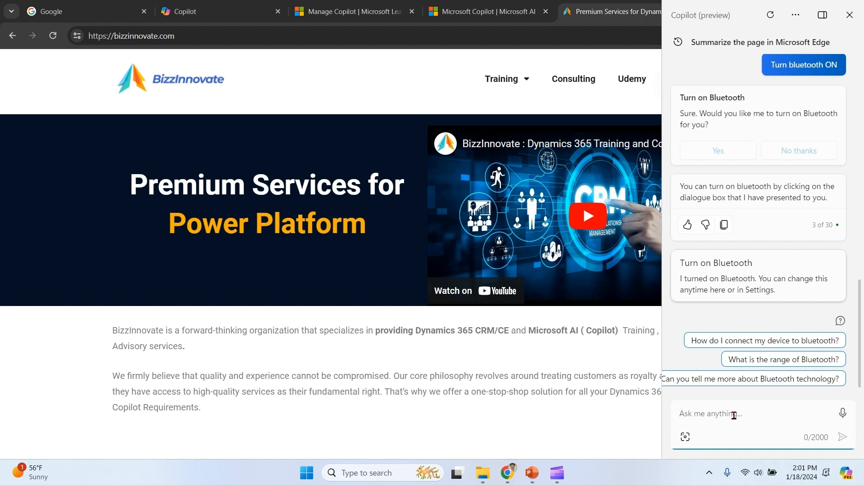
click(77, 11)
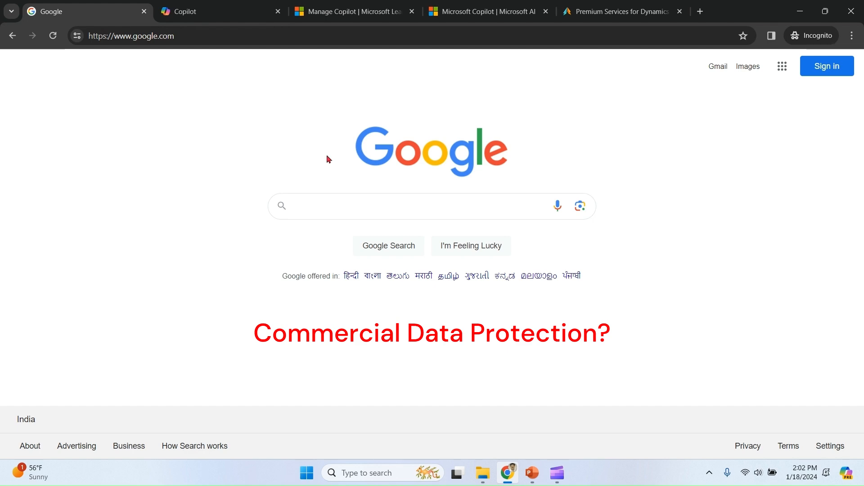
Step: Switch to the Chrome Copilot tab showing the taxidermied tiger description
click(185, 11)
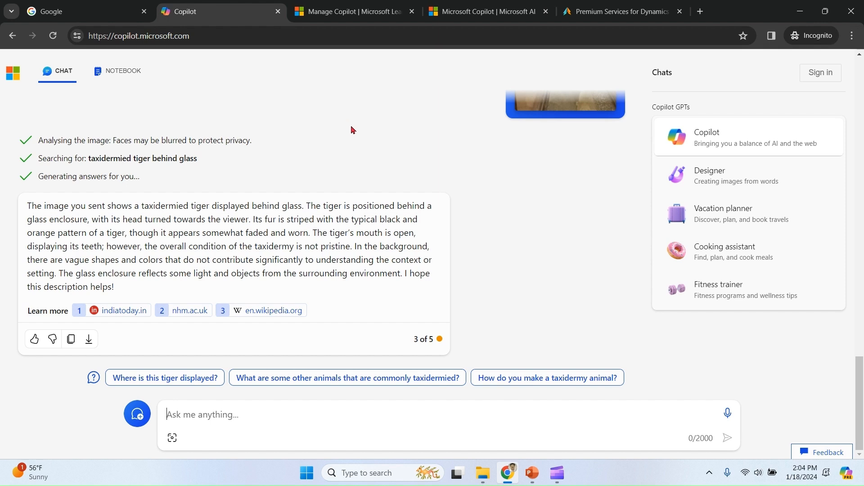
mouse_move(821, 102)
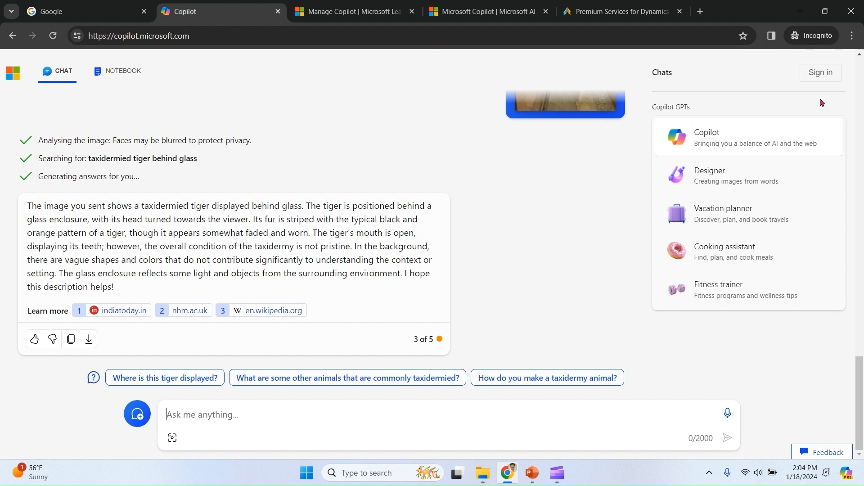
mouse_move(391, 145)
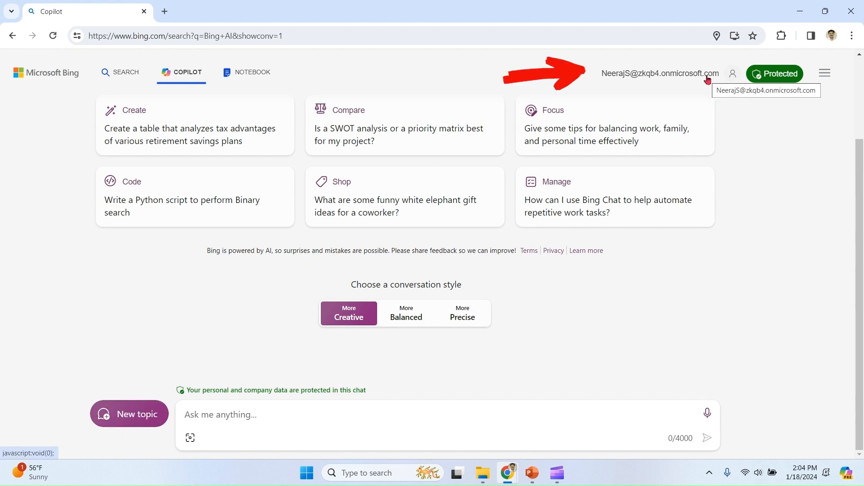
click(731, 73)
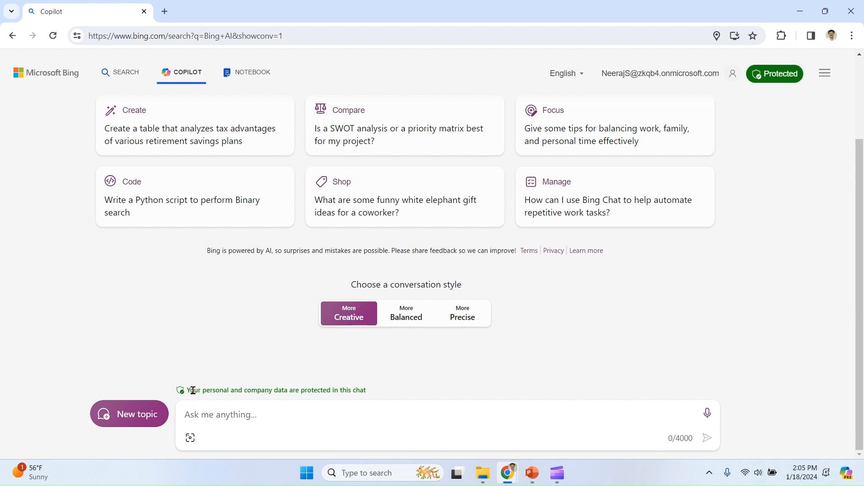
mouse_move(394, 393)
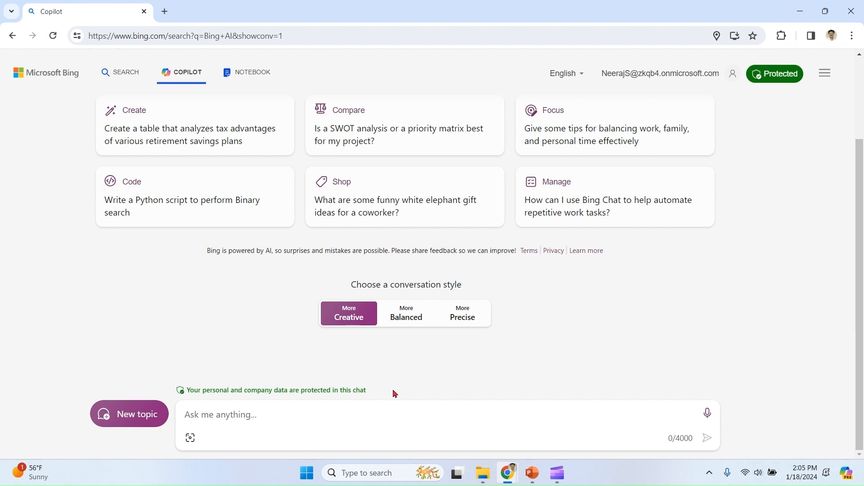
mouse_move(521, 383)
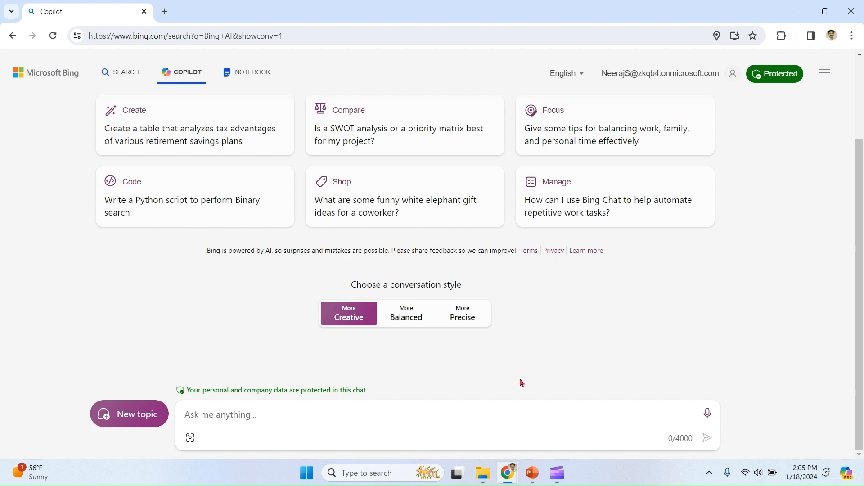
scroll(up, 3)
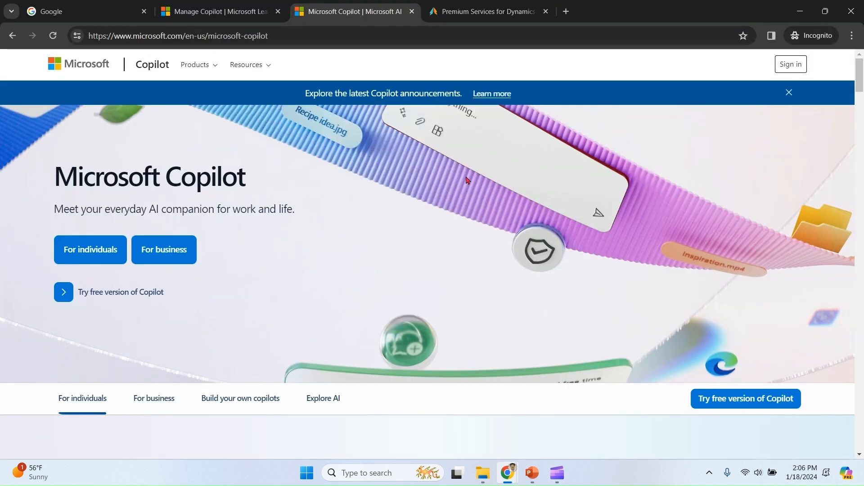
mouse_move(194, 73)
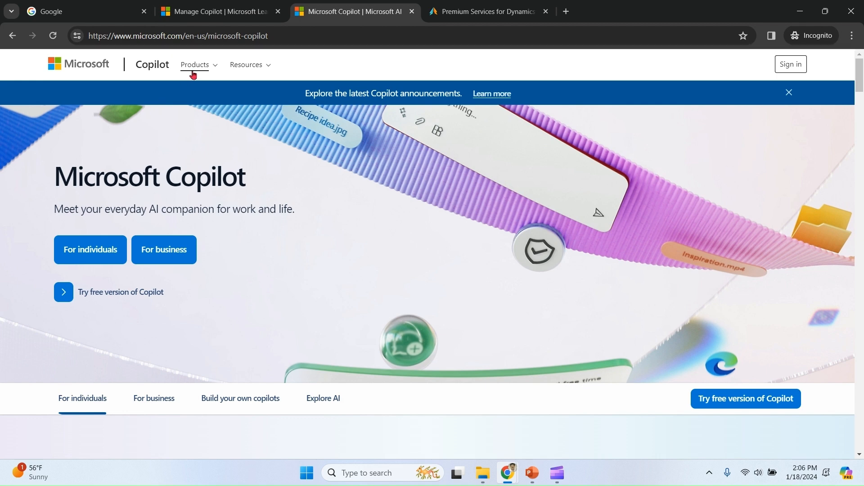
Step: Choose Microsoft Copilot Pro under Products > For home
click(194, 64)
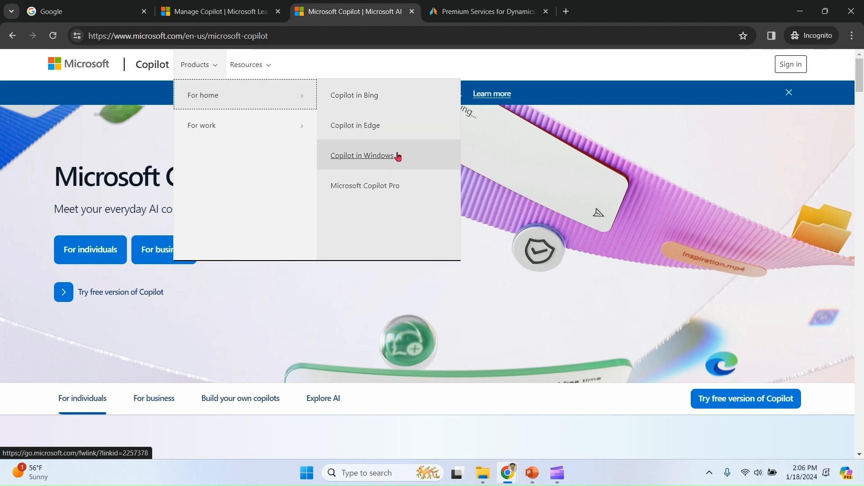
mouse_move(419, 187)
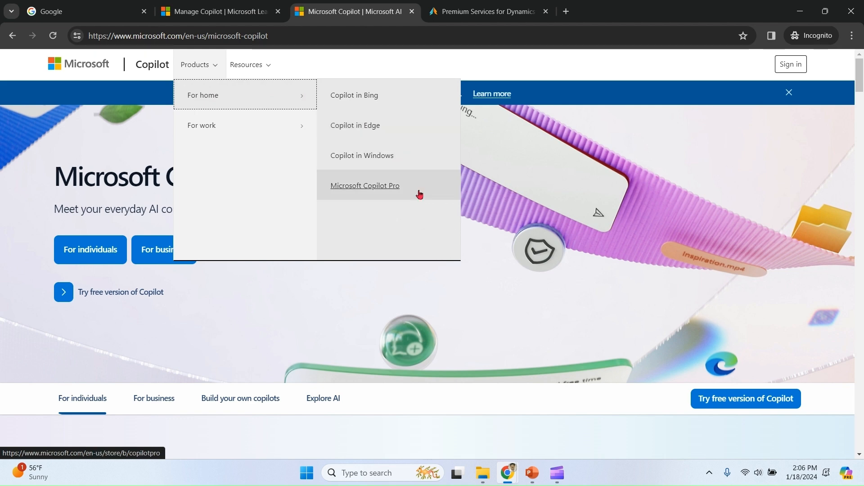
click(365, 185)
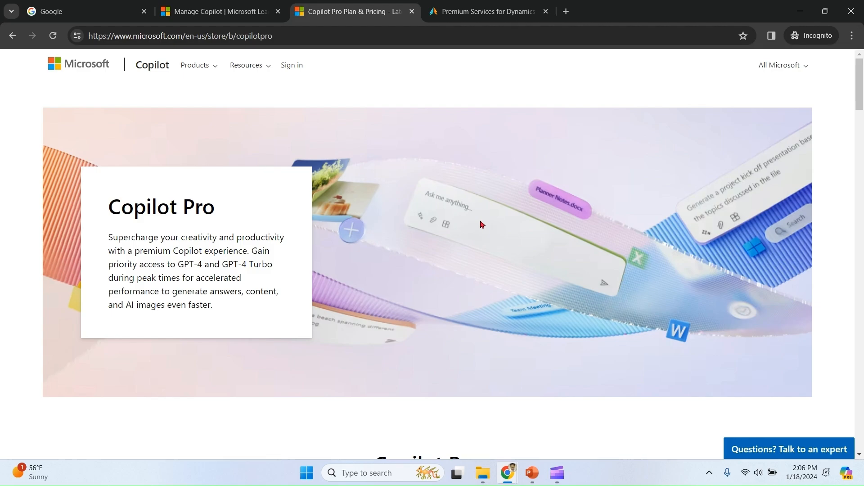
Step: Scroll past the $20.00 user/month price to 'Choose the Copilot that suits you best'
scroll(down, 3)
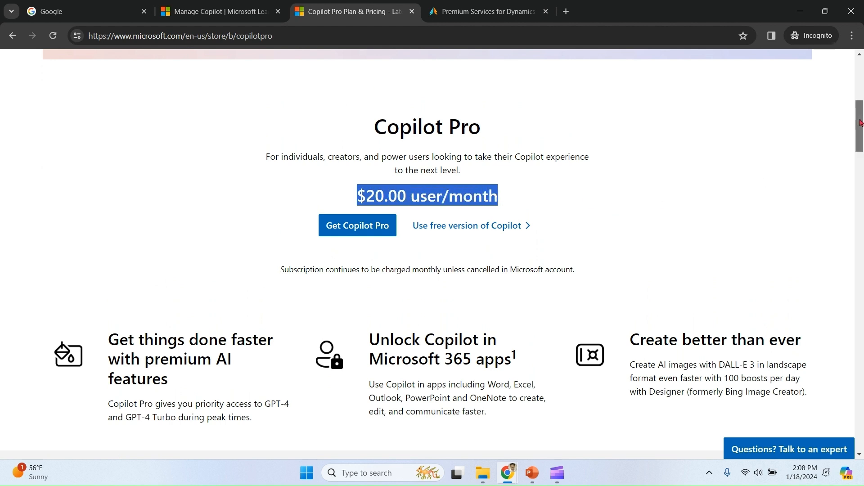
scroll(down, 3)
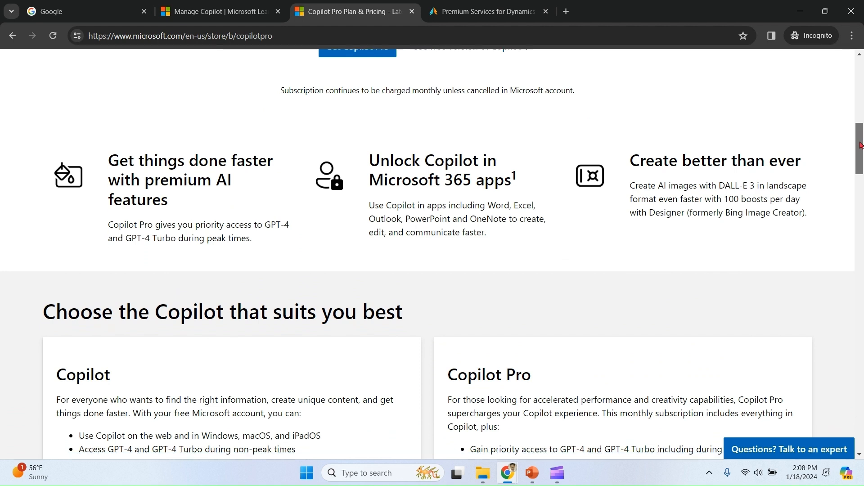
scroll(down, 3)
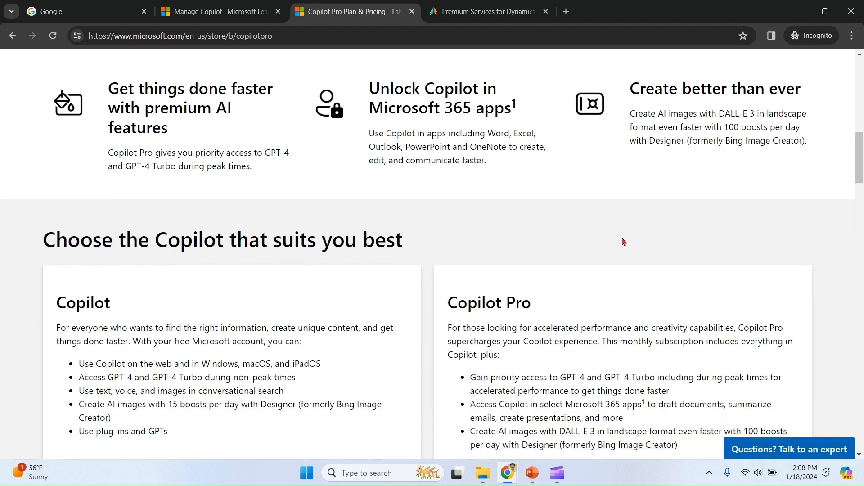
mouse_move(426, 89)
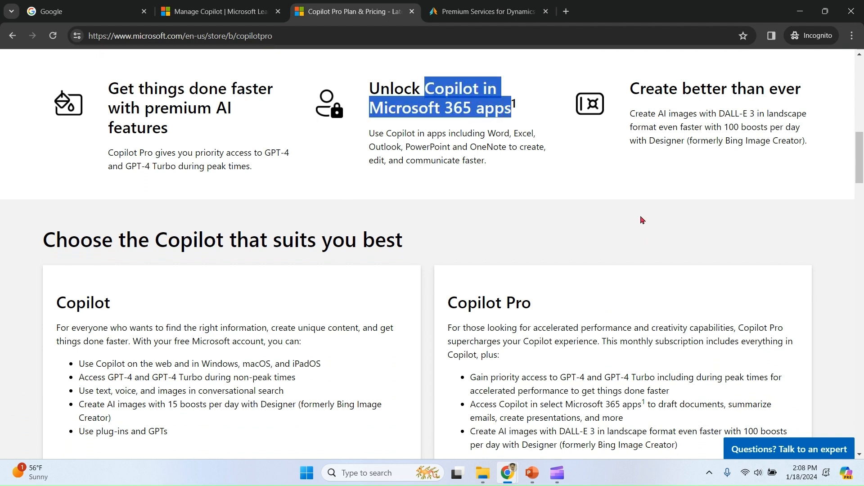
scroll(down, 3)
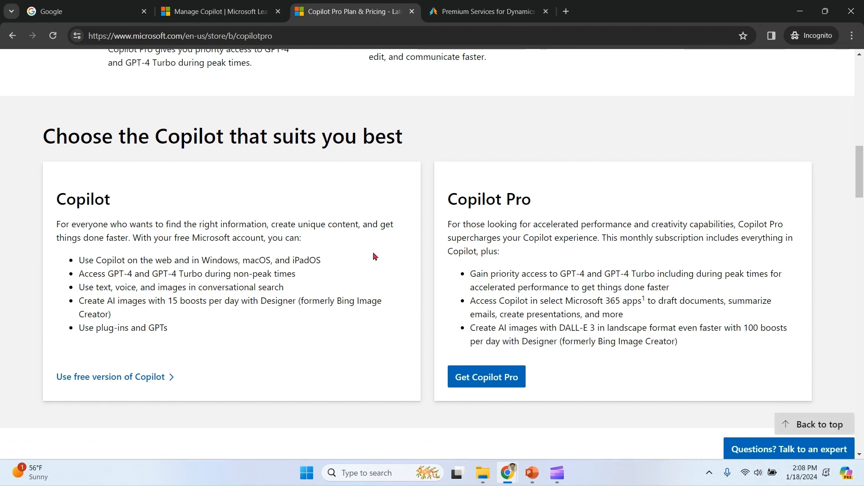
double_click(488, 199)
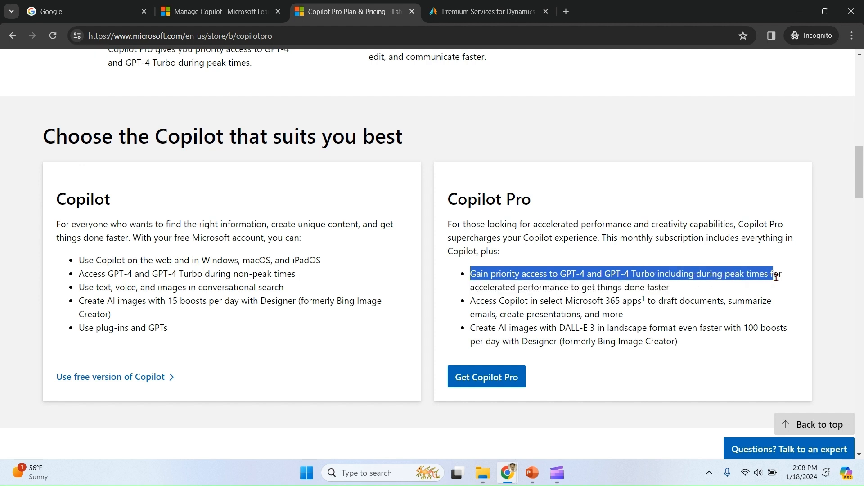
Step: Highlight the priority access and Microsoft 365 apps benefits, then scroll to Top questions
click(472, 302)
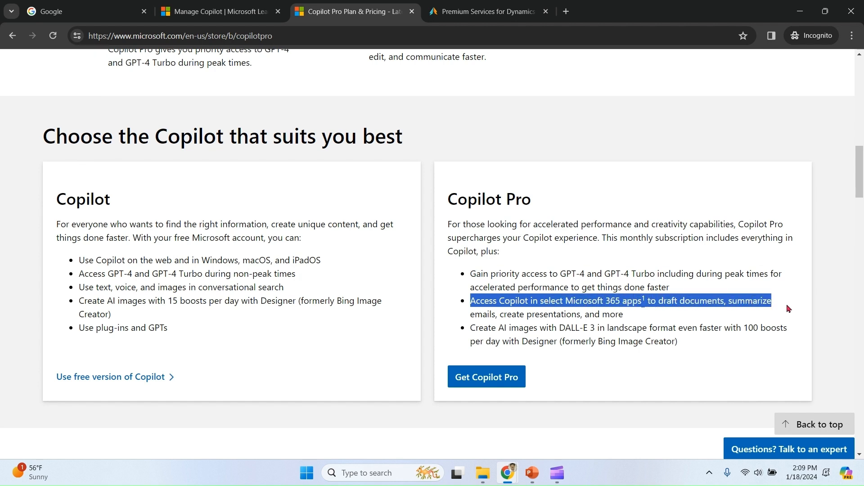
click(665, 338)
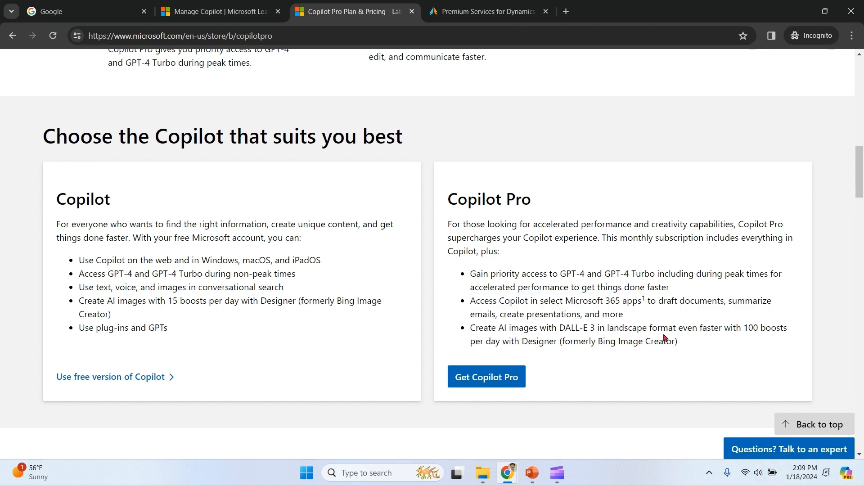
mouse_move(471, 332)
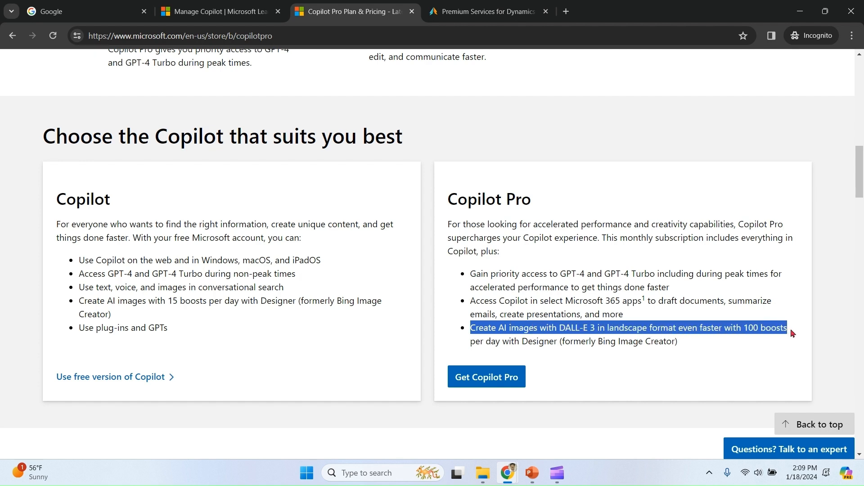
scroll(down, 3)
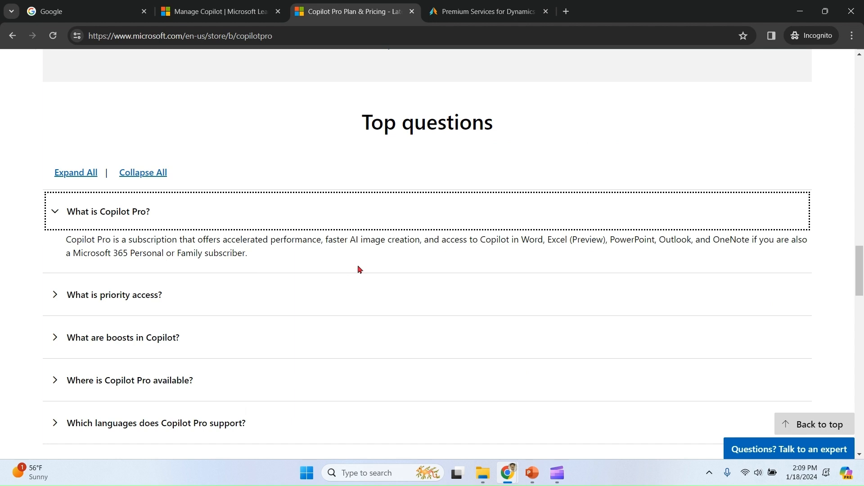
mouse_move(481, 239)
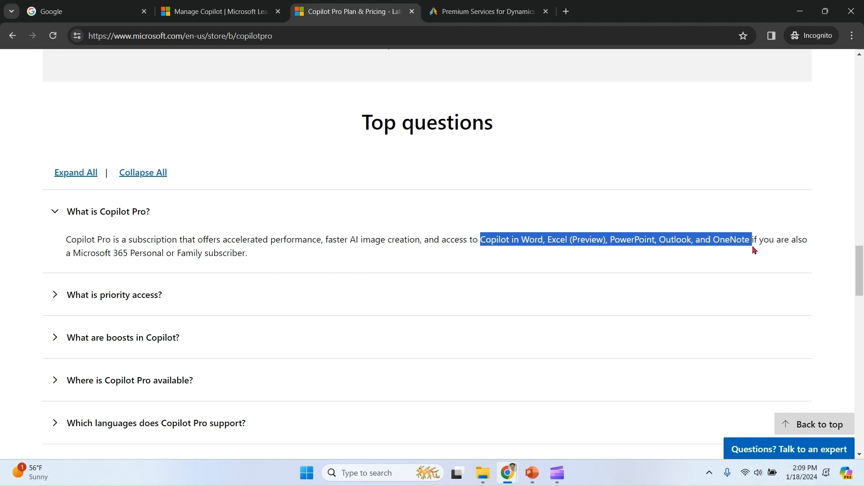
Step: Expand 'What is priority access?' and 'What are boosts in Copilot?', then scroll back up
click(727, 243)
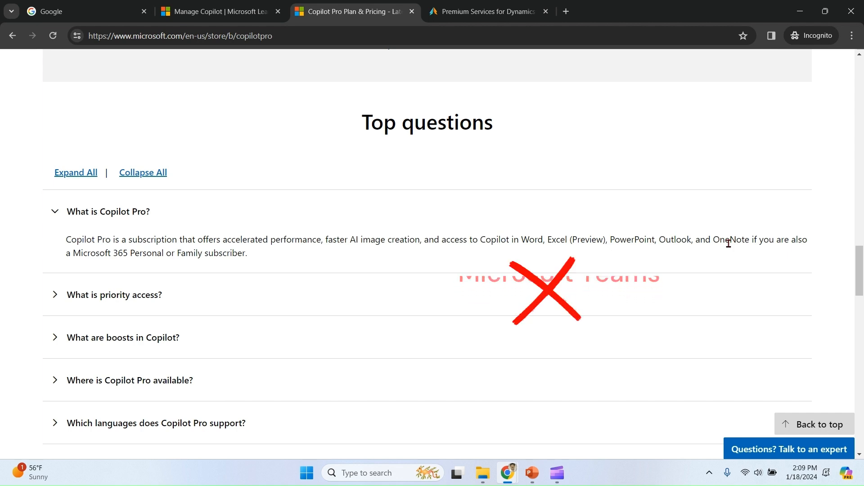
click(114, 294)
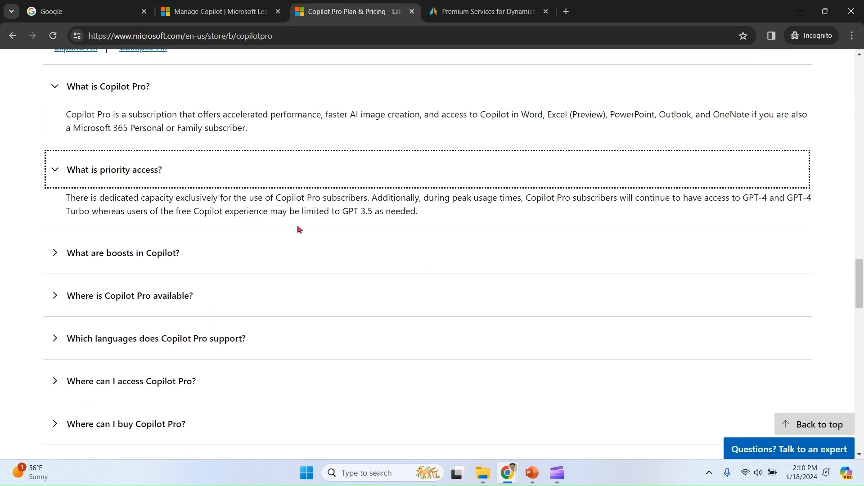
mouse_move(377, 211)
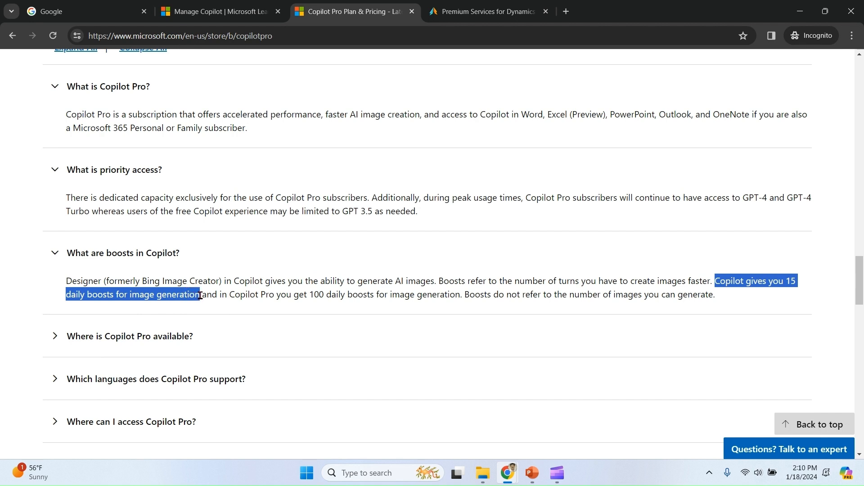
click(232, 295)
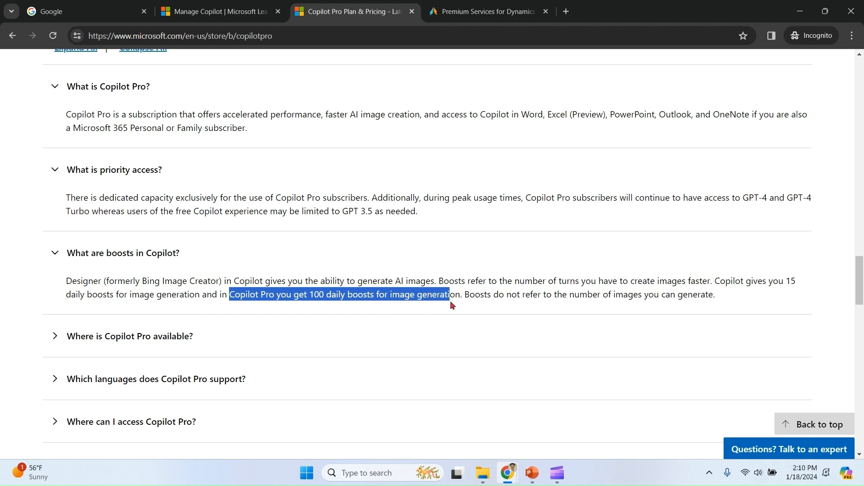
click(498, 298)
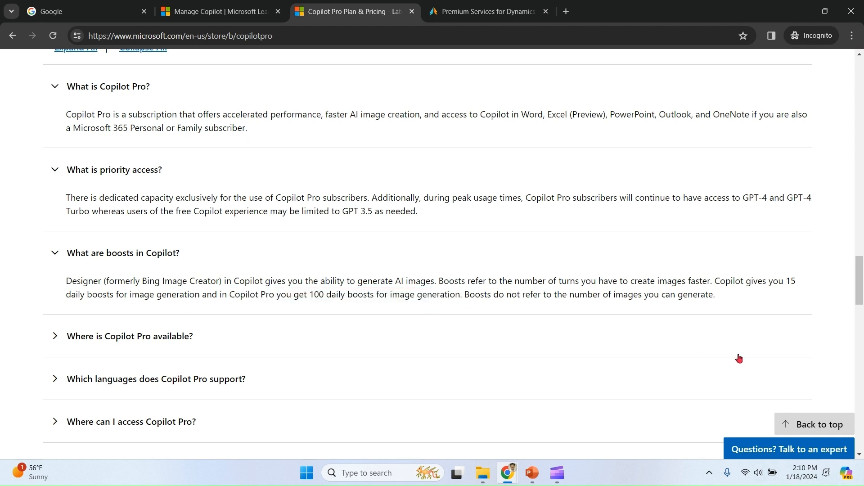
scroll(up, 3)
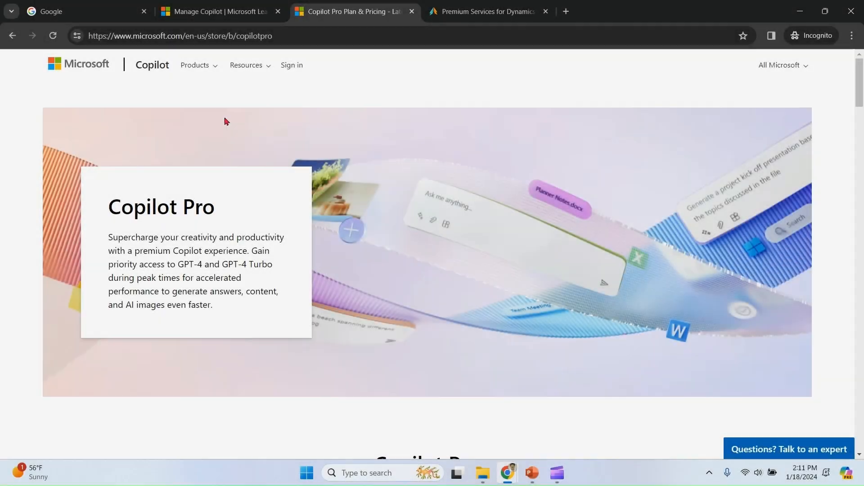
Step: Navigate via the Products menu to the Microsoft Copilot for Microsoft 365 page, which requires an E3/E5 license
click(196, 65)
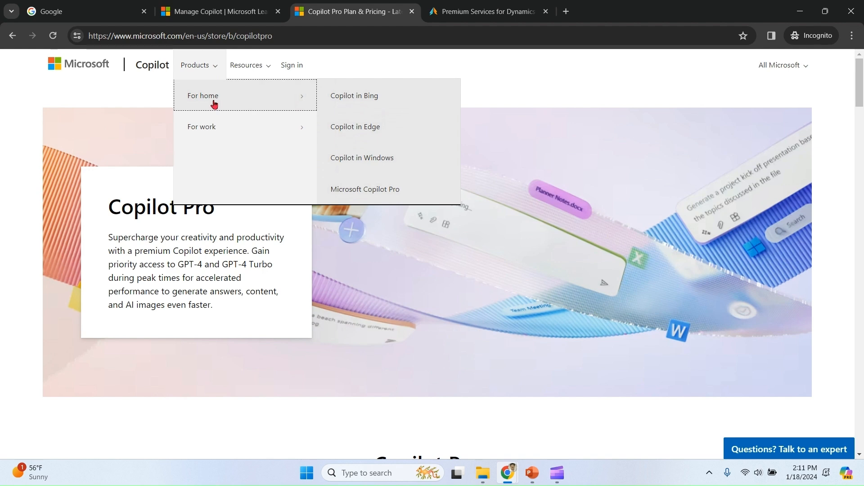
mouse_move(398, 100)
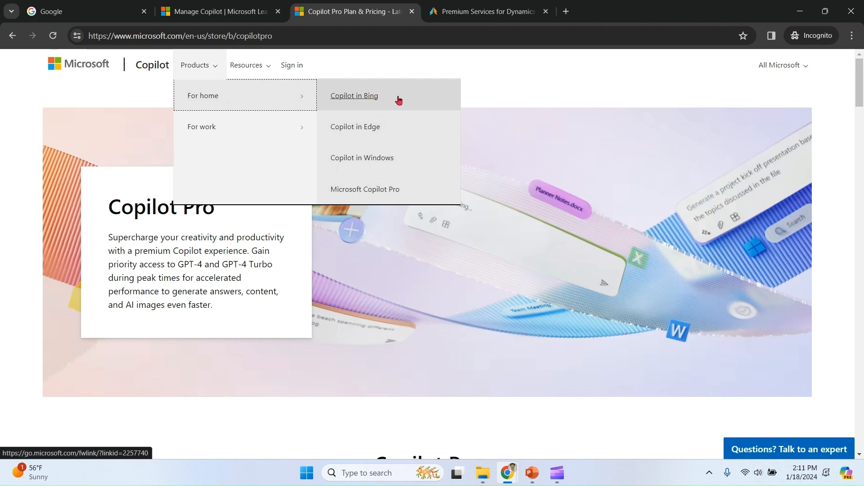
mouse_move(407, 163)
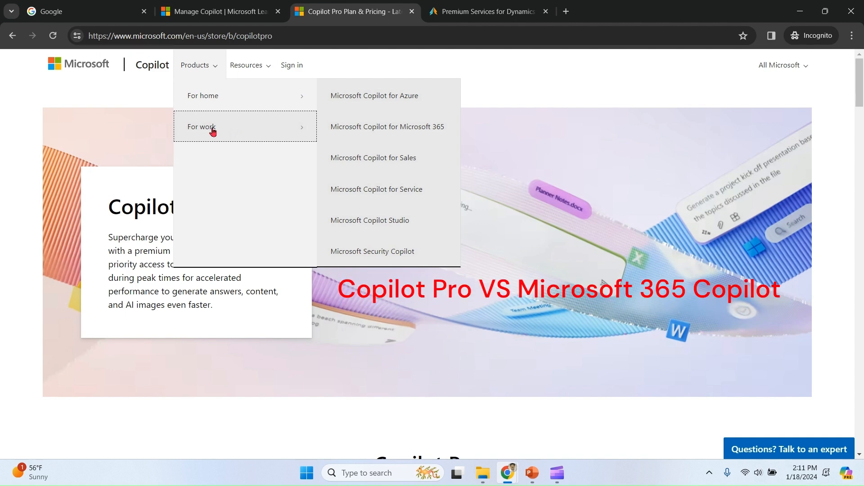
mouse_move(395, 132)
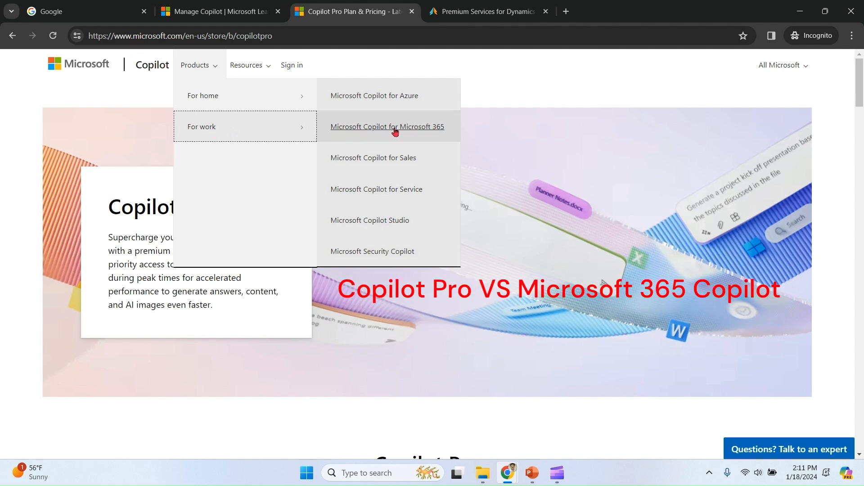
click(386, 126)
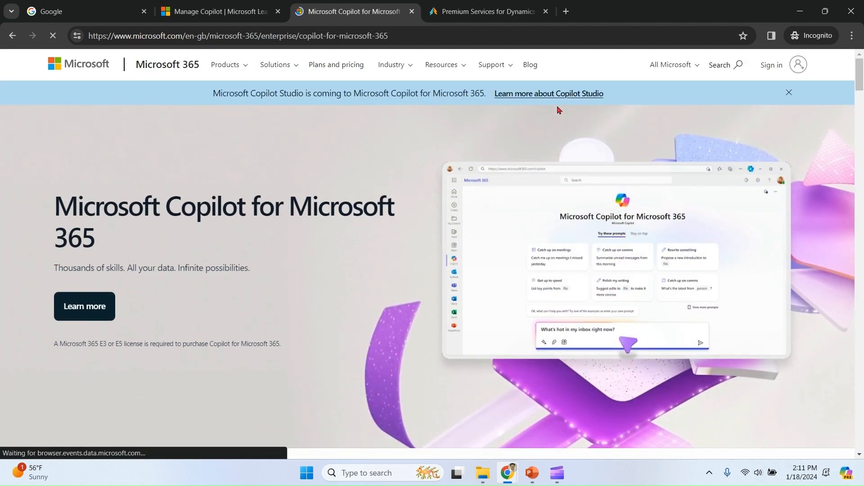